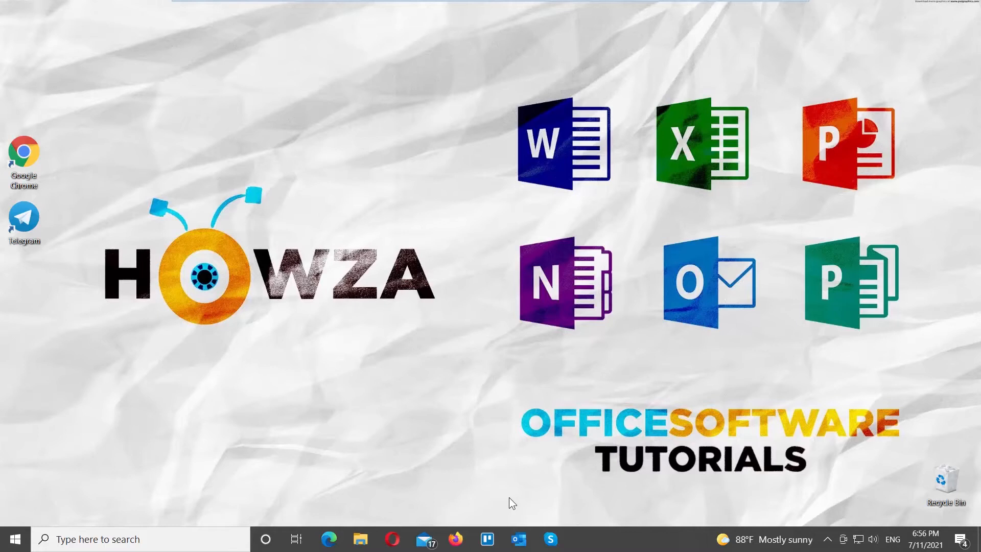
pyautogui.moveTo(58, 241)
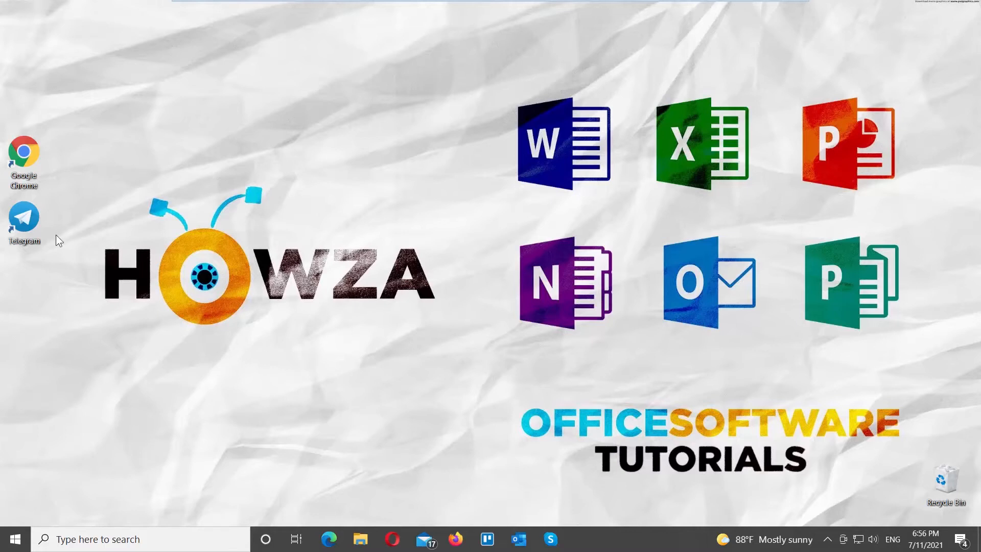
# Launch Telegram from the desktop and reach Settings through the main account menu.
pyautogui.doubleClick(23, 214)
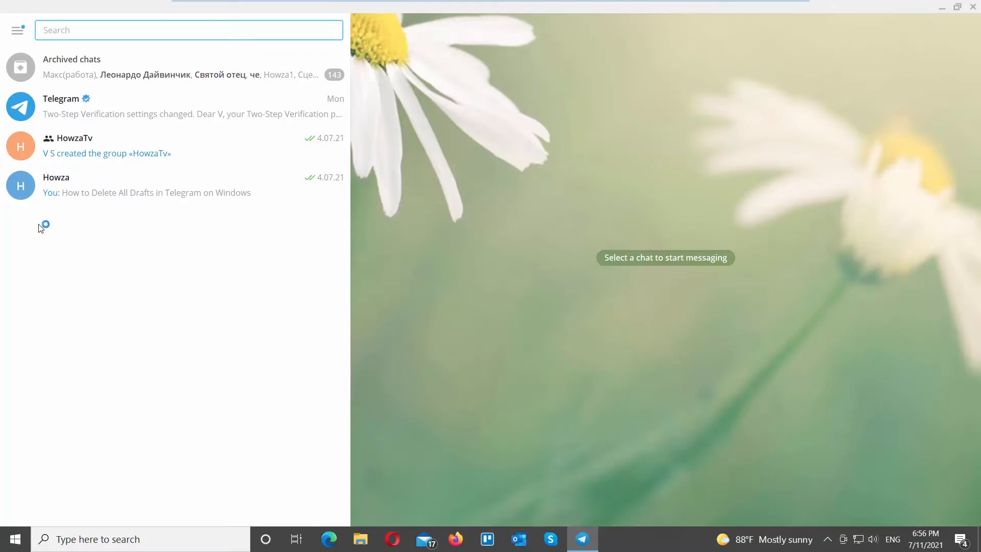
pyautogui.moveTo(18, 30)
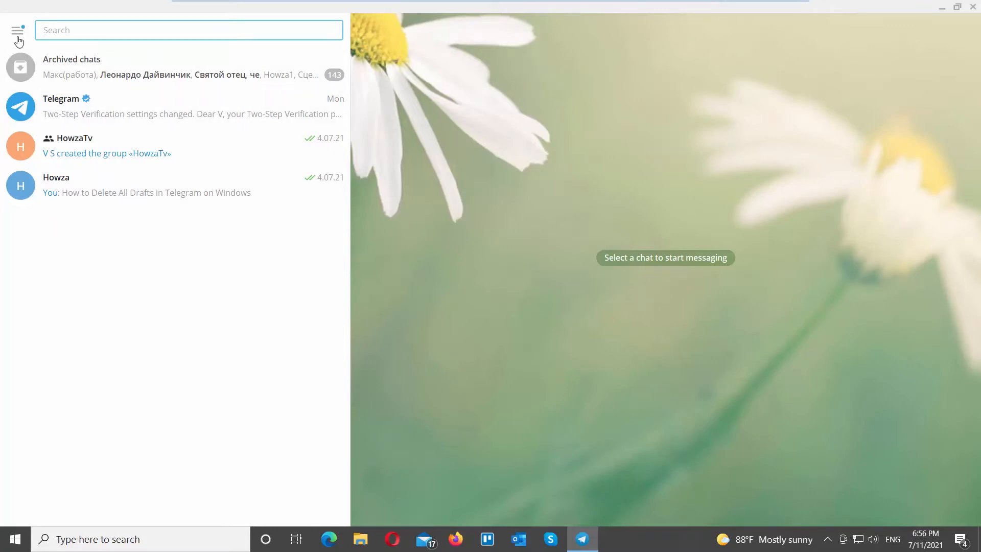
pyautogui.click(18, 29)
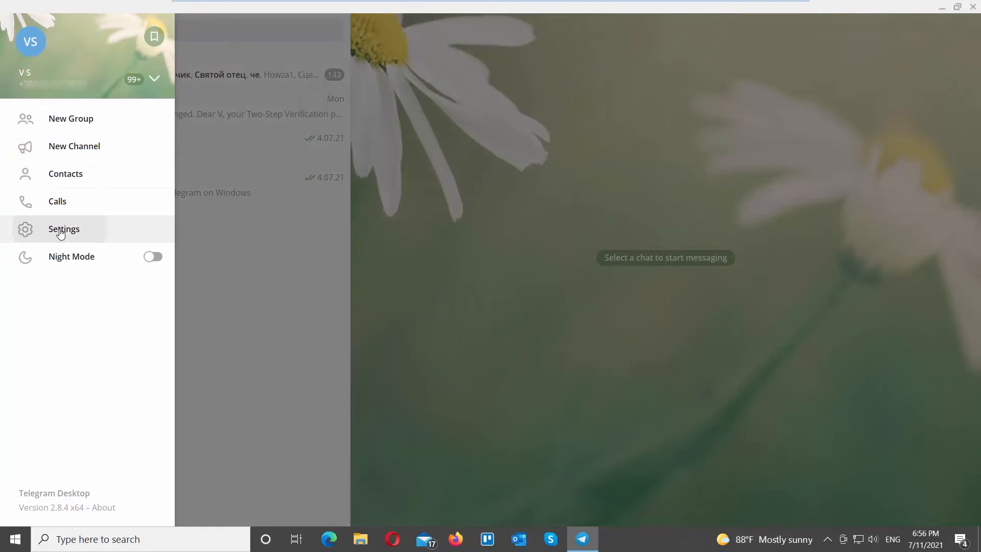
pyautogui.click(63, 228)
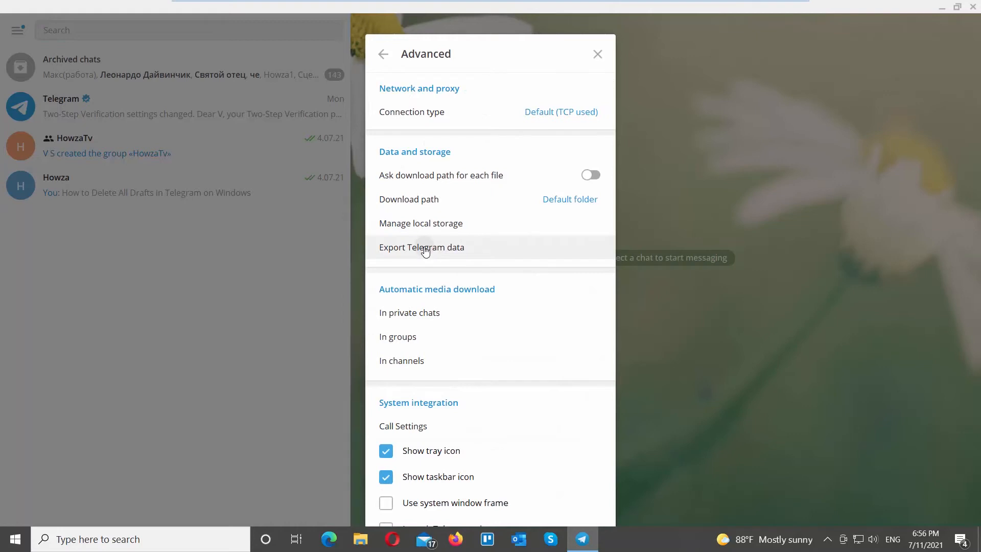
# Review the Export Telegram data options, keeping photos, stickers, GIFs, files and HTML format.
pyautogui.click(421, 248)
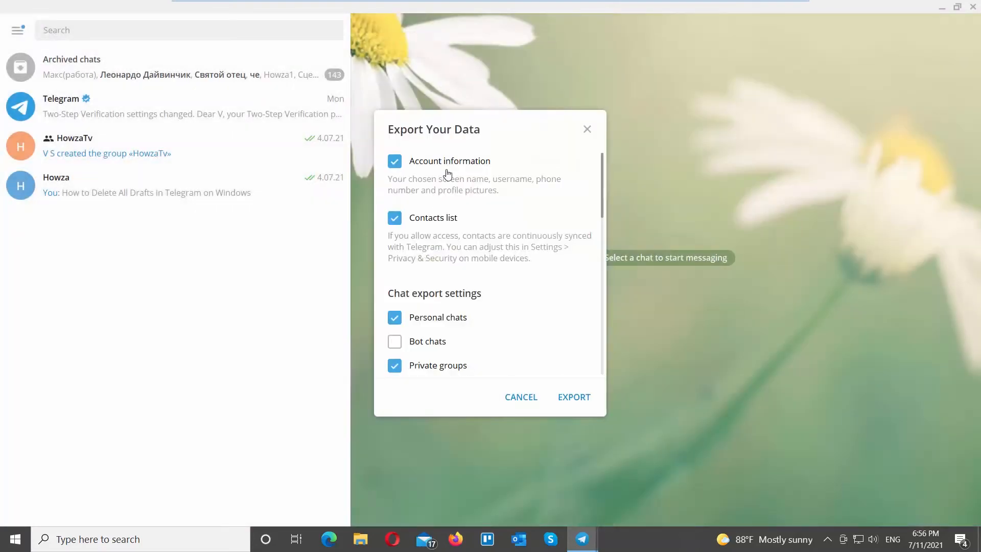
pyautogui.scroll(-3)
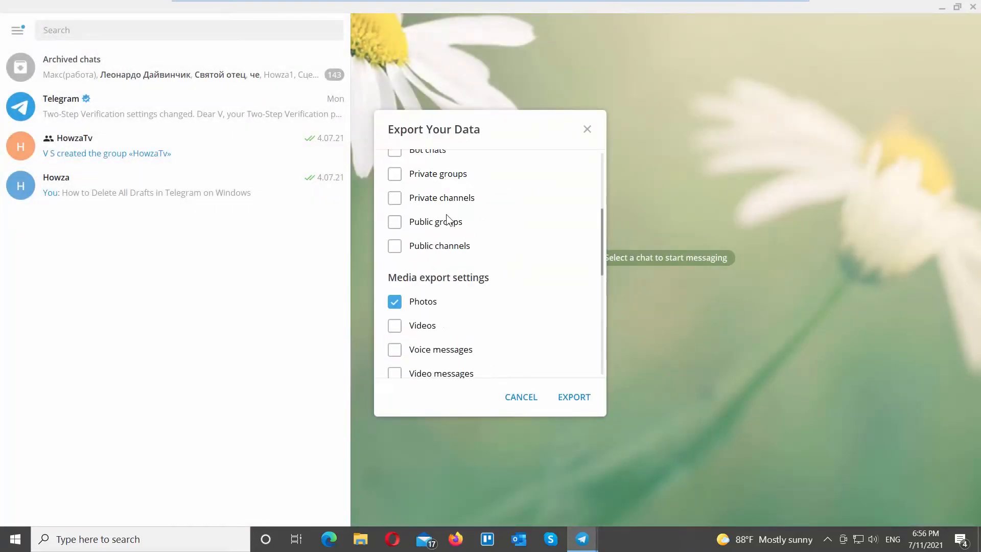
pyautogui.scroll(-3)
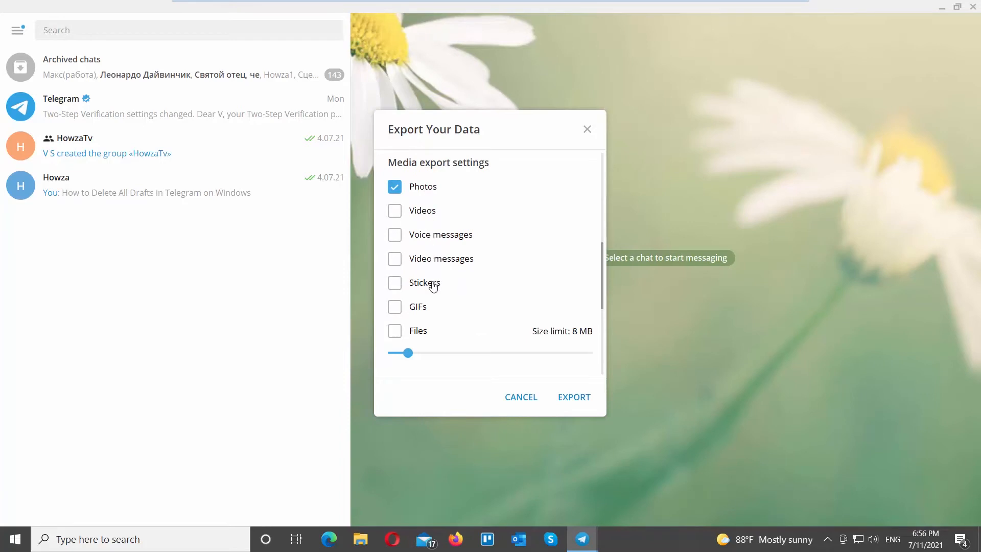
pyautogui.scroll(-3)
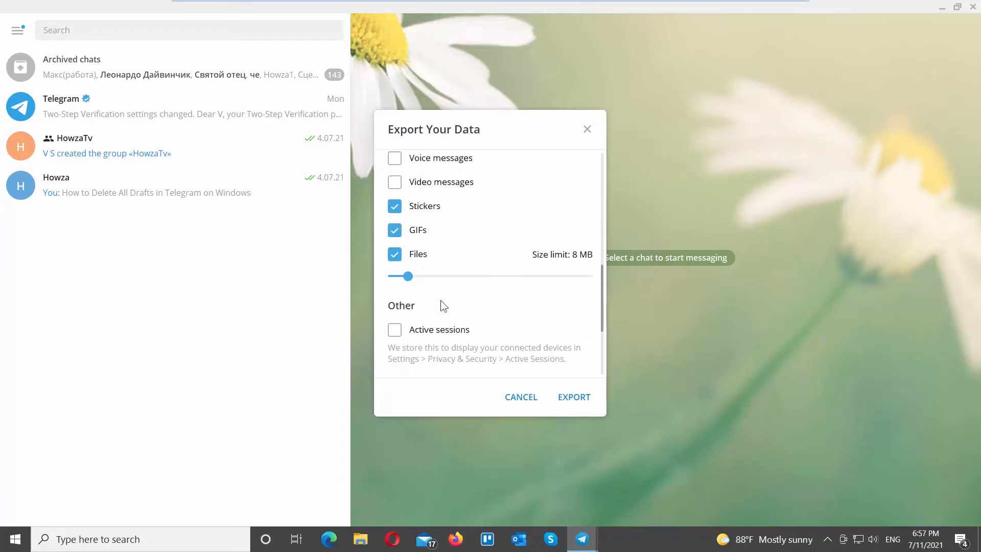
pyautogui.scroll(-3)
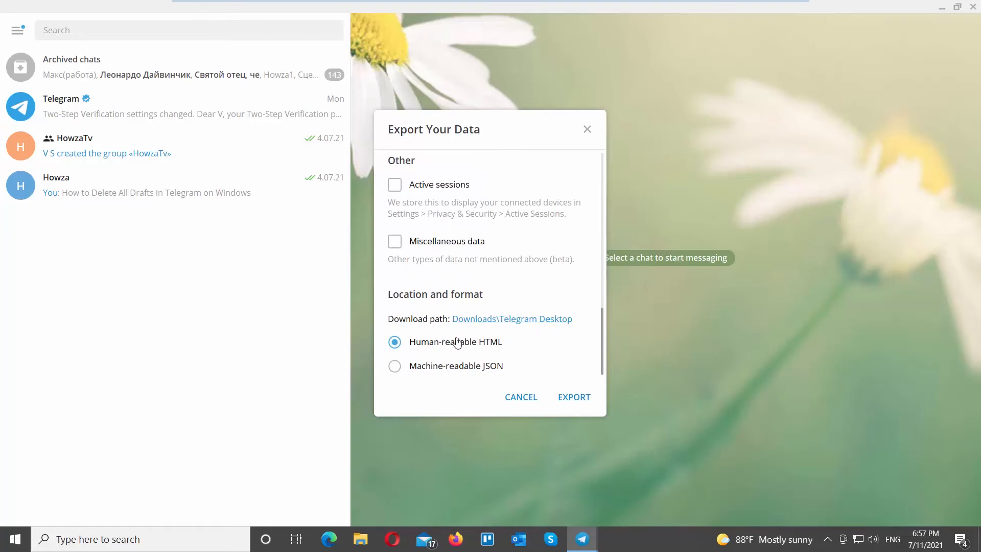
pyautogui.moveTo(449, 345)
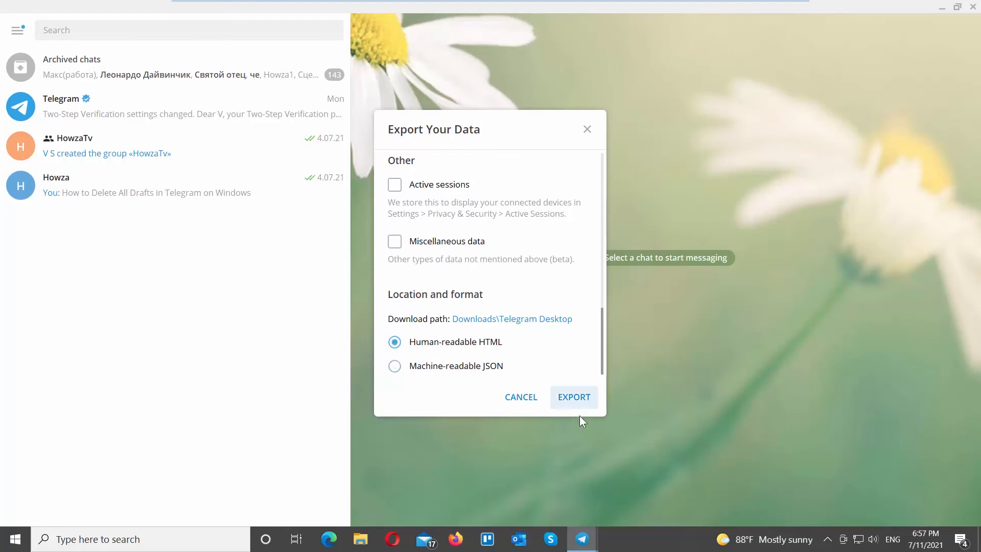
# Run the export and show the resulting DataExport folder in File Explorer.
pyautogui.click(573, 397)
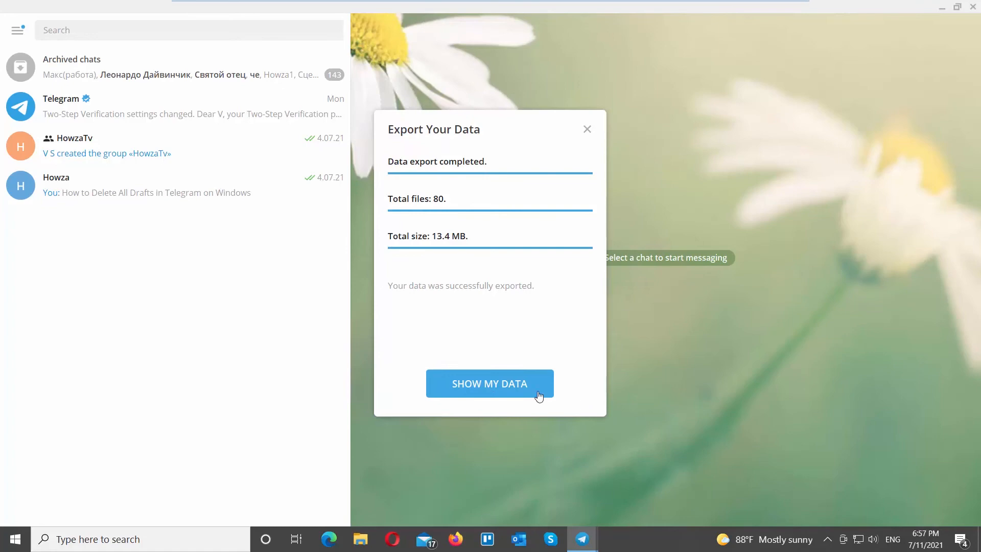
pyautogui.click(490, 383)
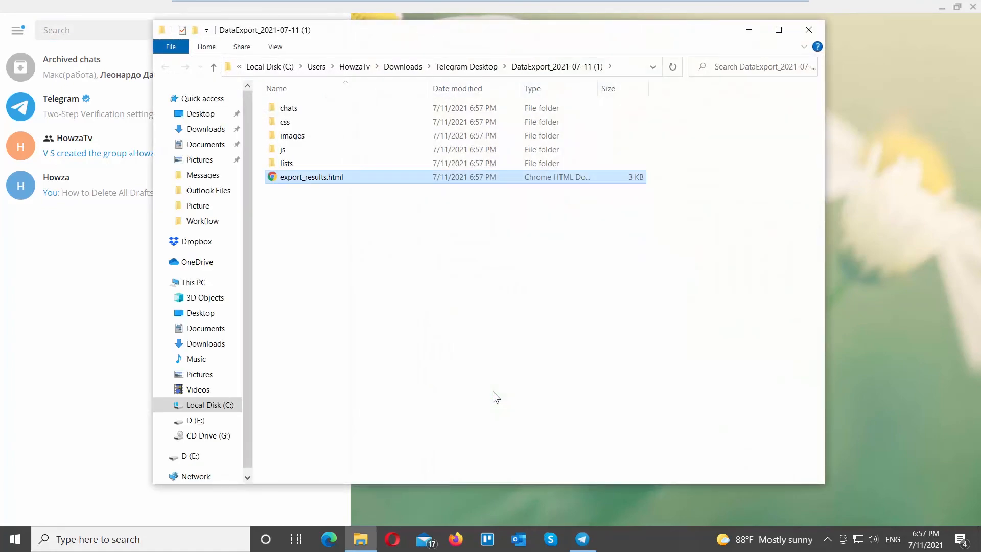